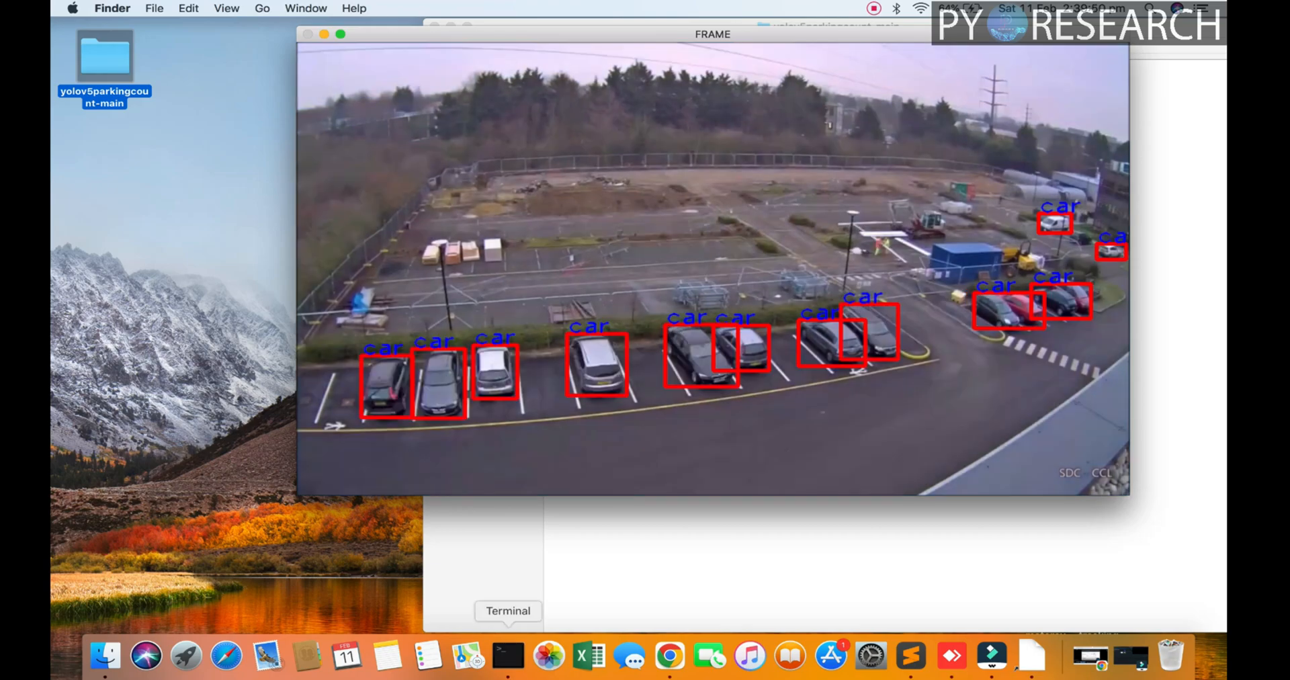
Close the OpenCV FRAME car-detection preview to return to the project folder.
left_click(508, 656)
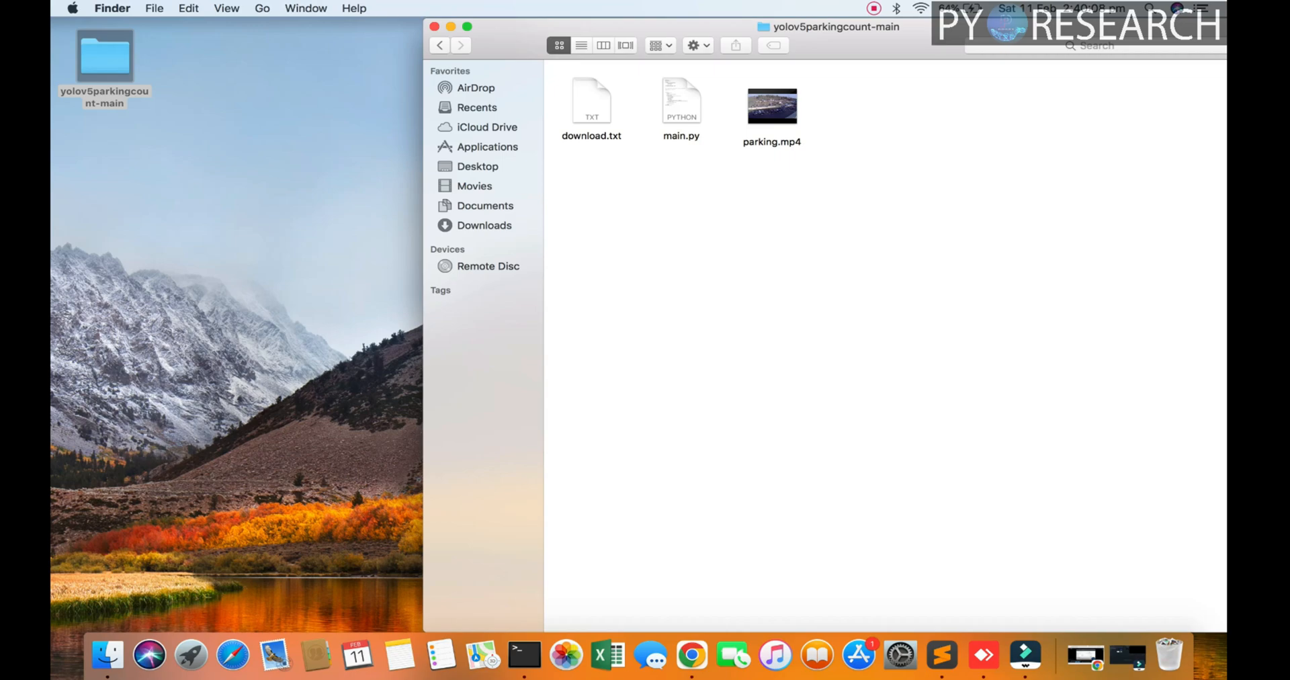
Read the download link in download.txt, close it, and bring up file options for main.py.
left_click(591, 107)
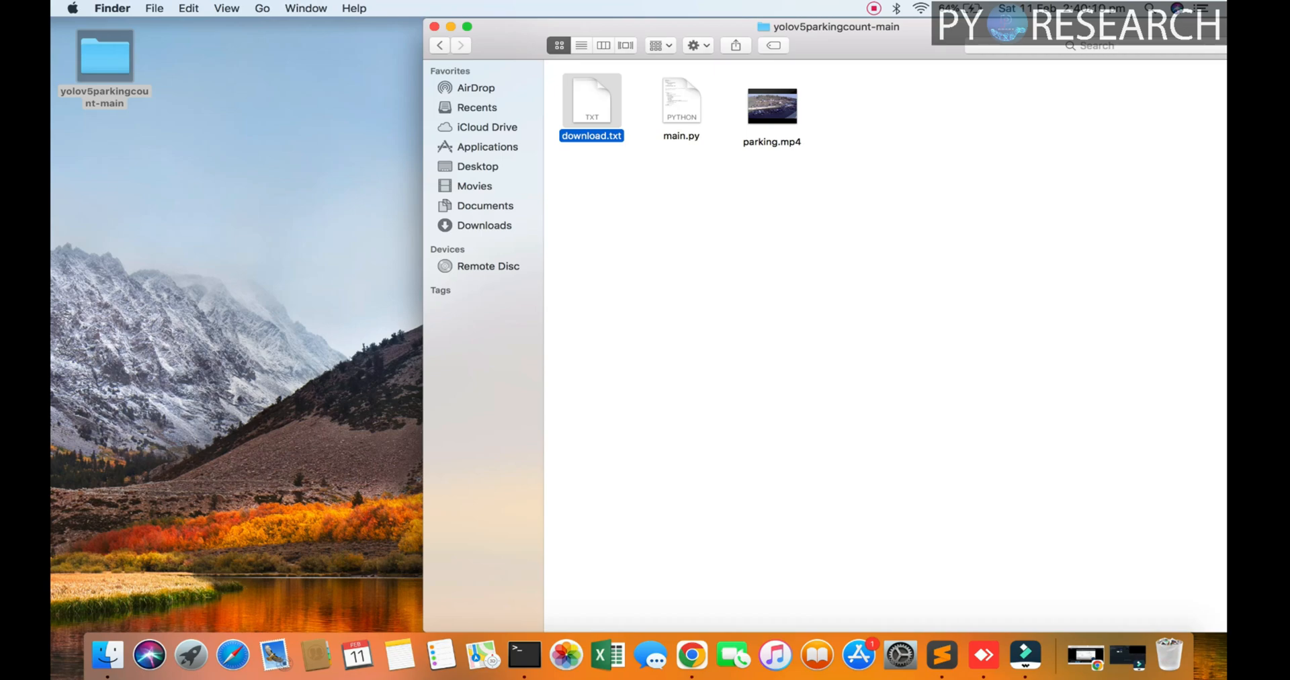
double_click(591, 108)
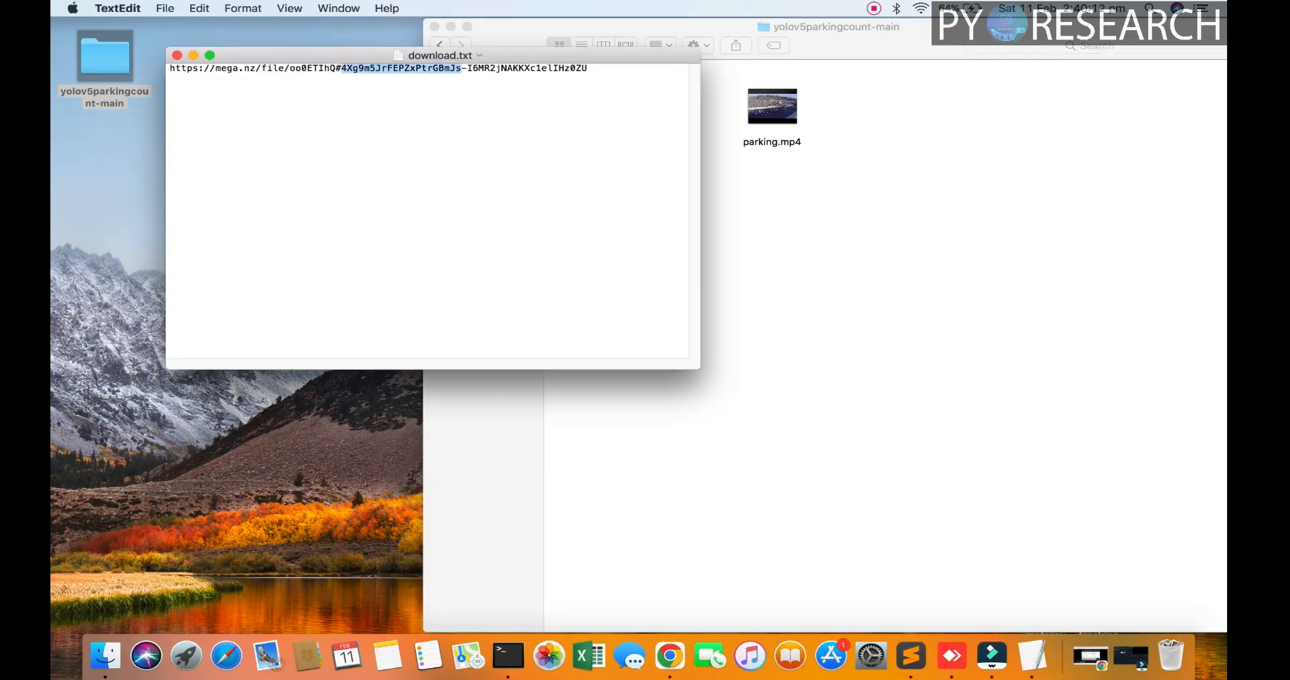
left_click(176, 55)
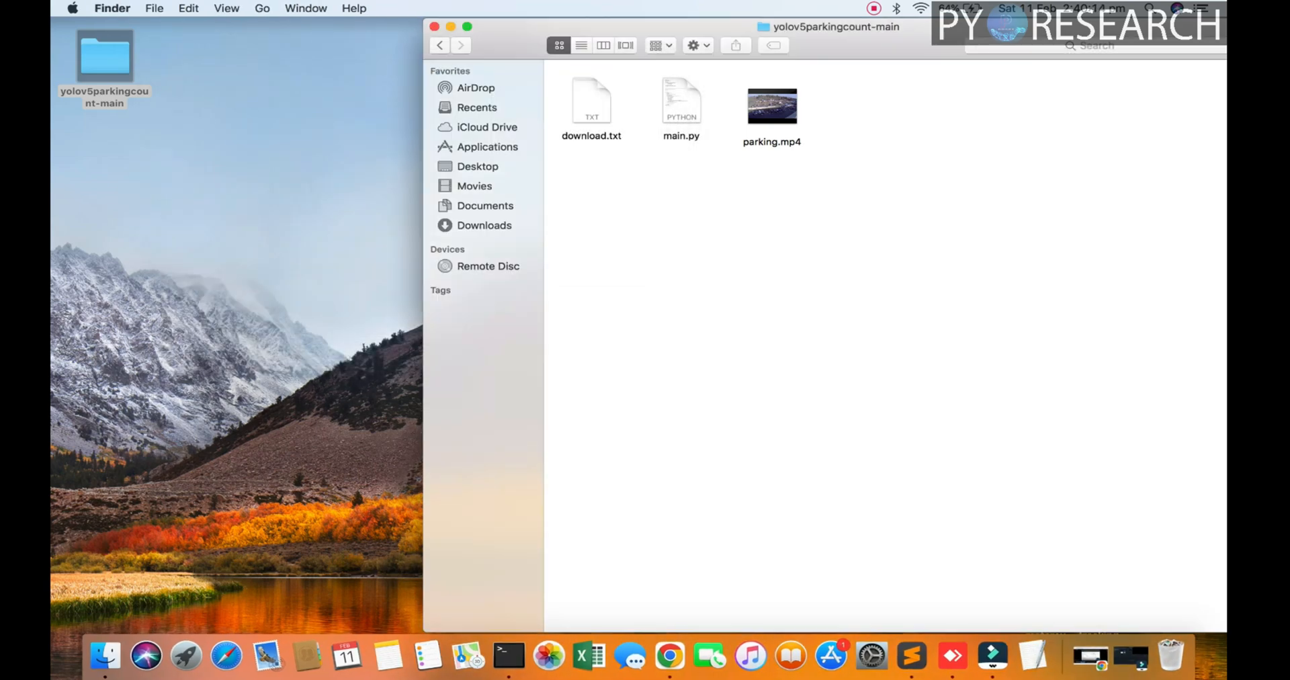
right_click(680, 103)
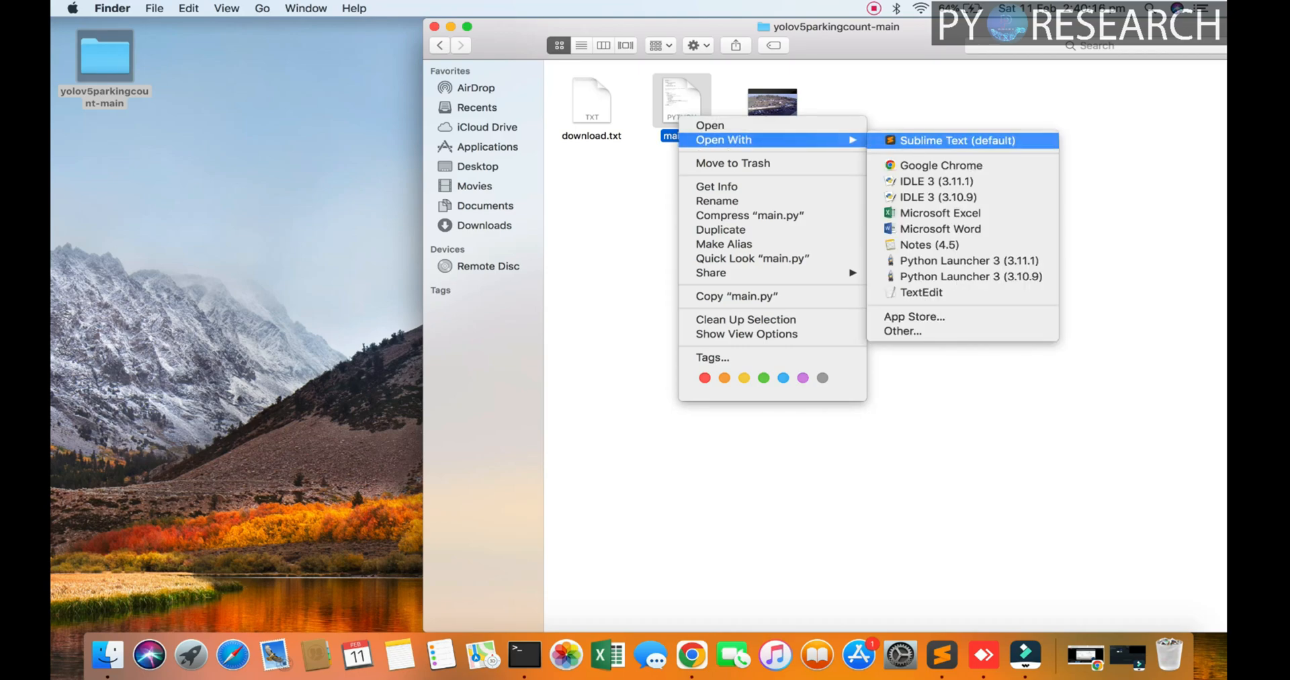
Open main.py in Sublime Text and review the three import lines and parking.mp4 capture line.
left_click(958, 140)
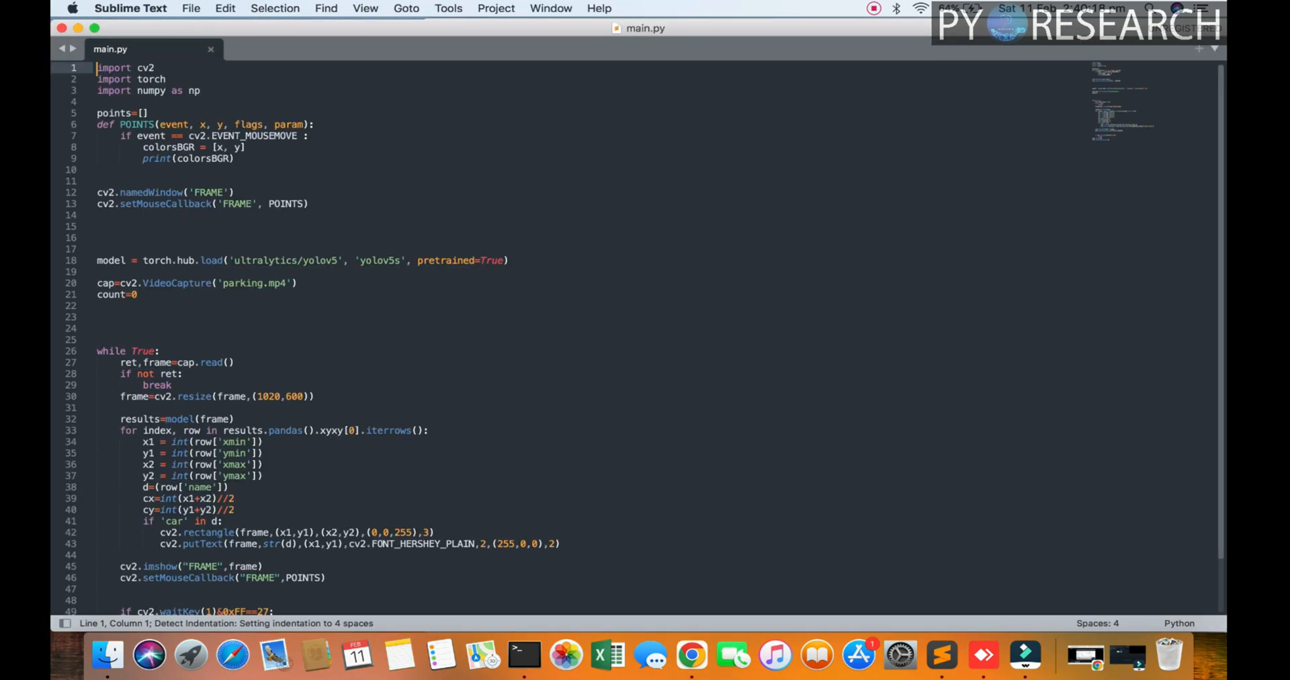
left_click(299, 282)
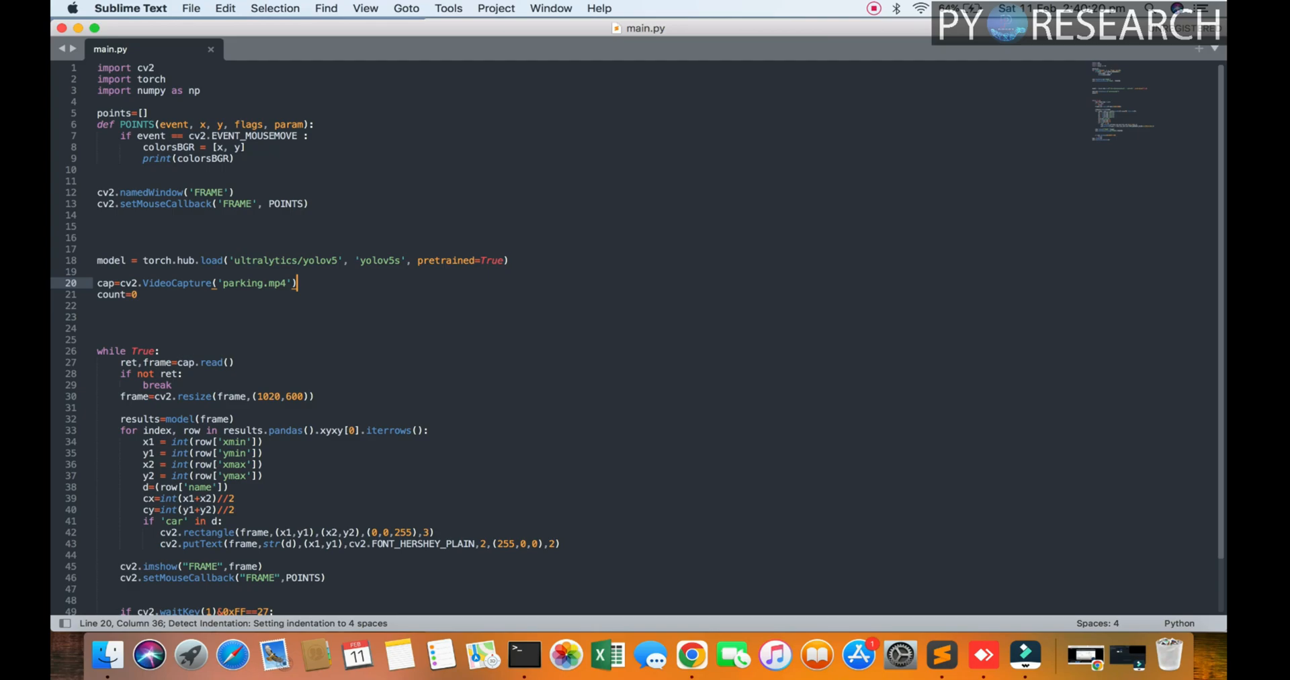
left_click_drag(97, 67, 200, 90)
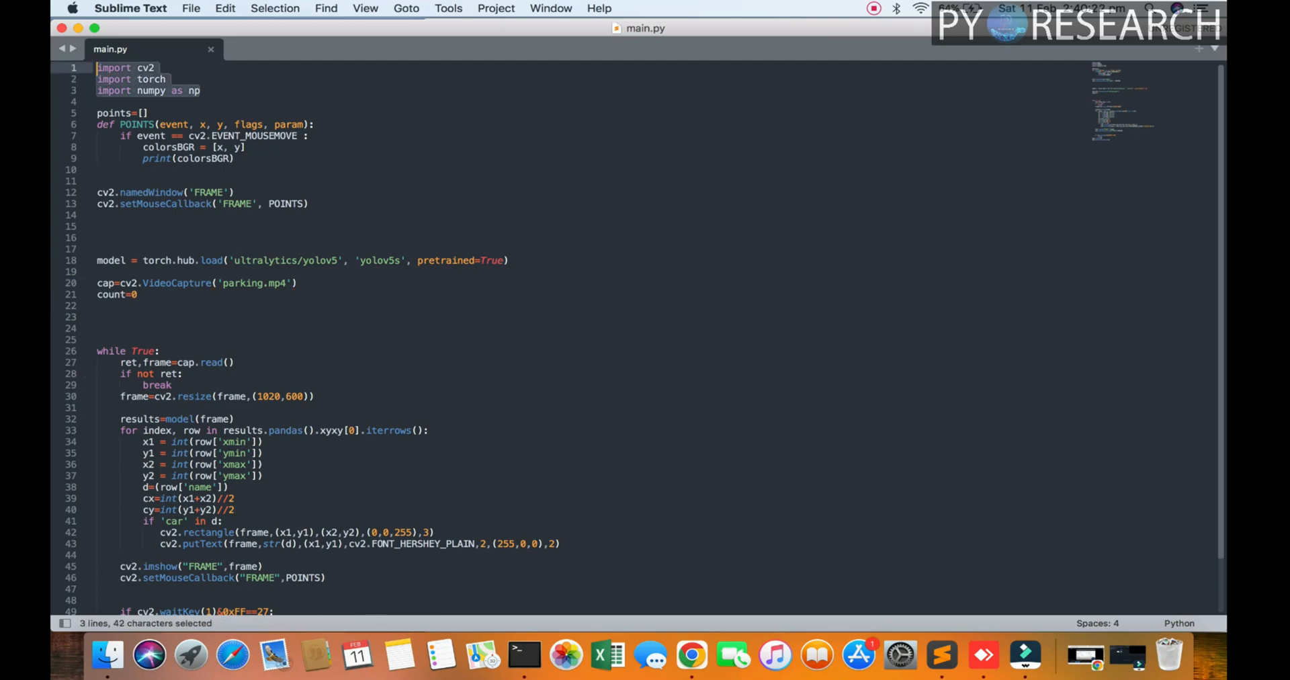
left_click(268, 125)
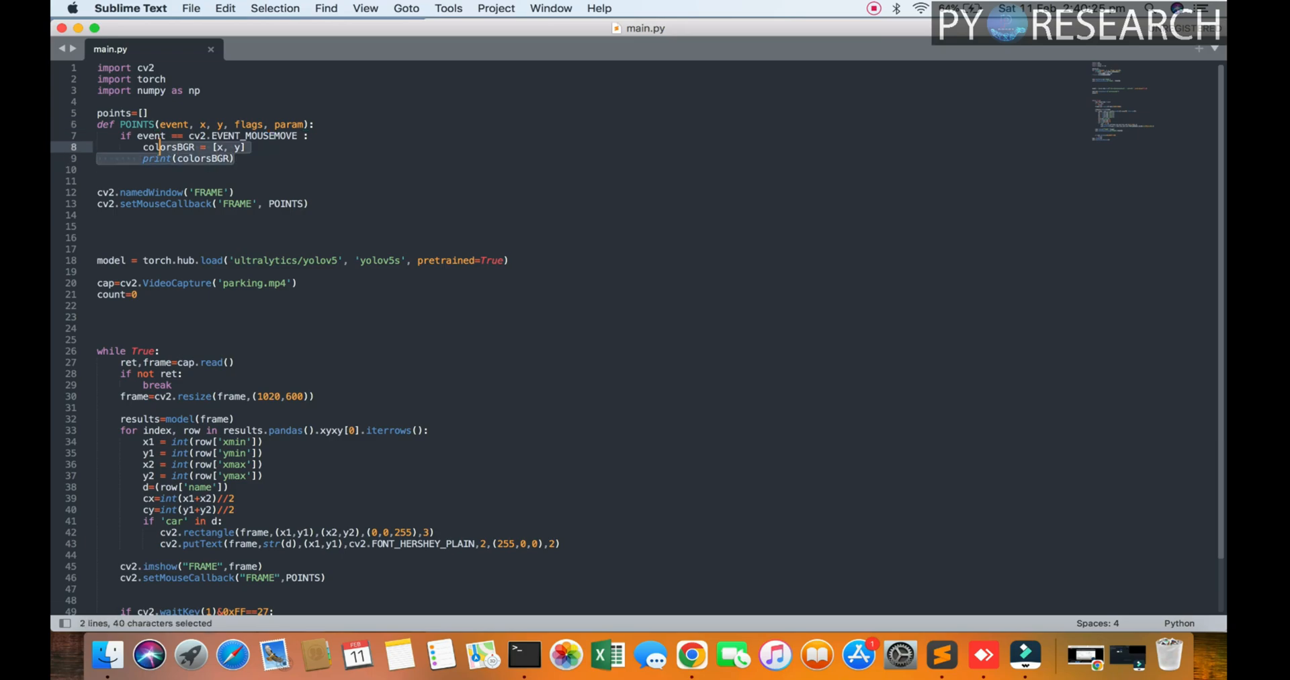
Review the callback lines and the FRAME window name and its uses.
left_click(96, 180)
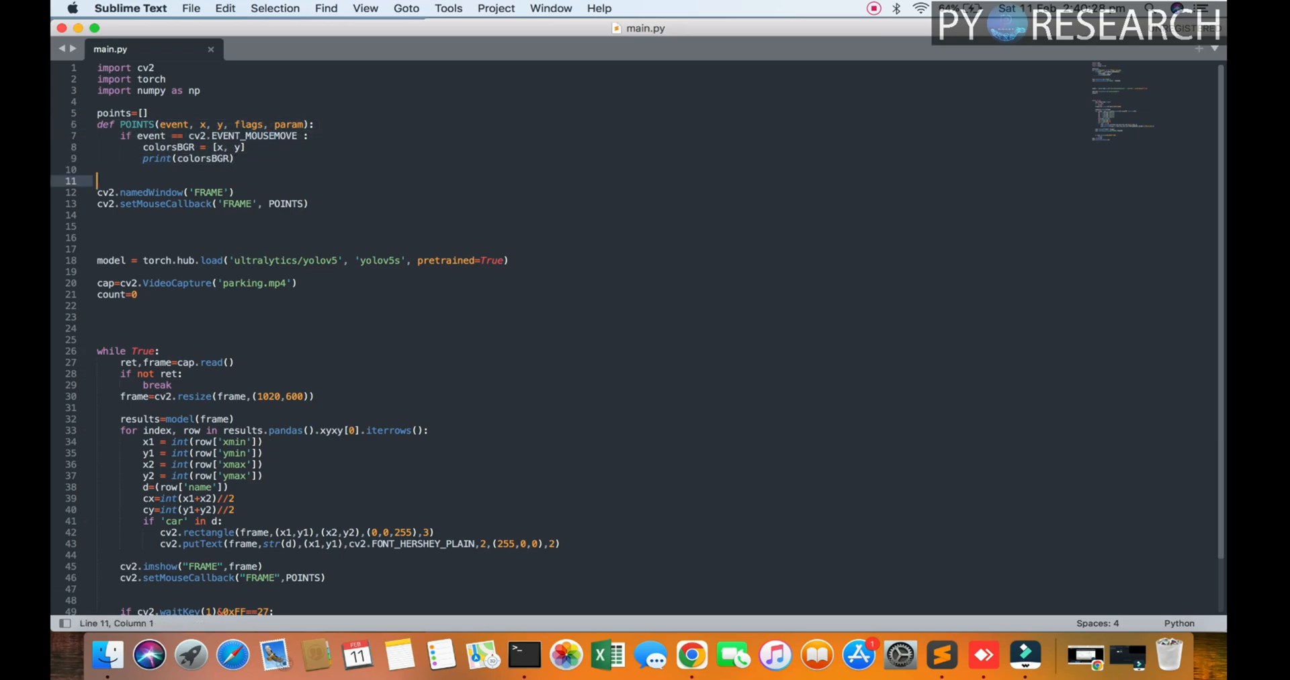
double_click(236, 202)
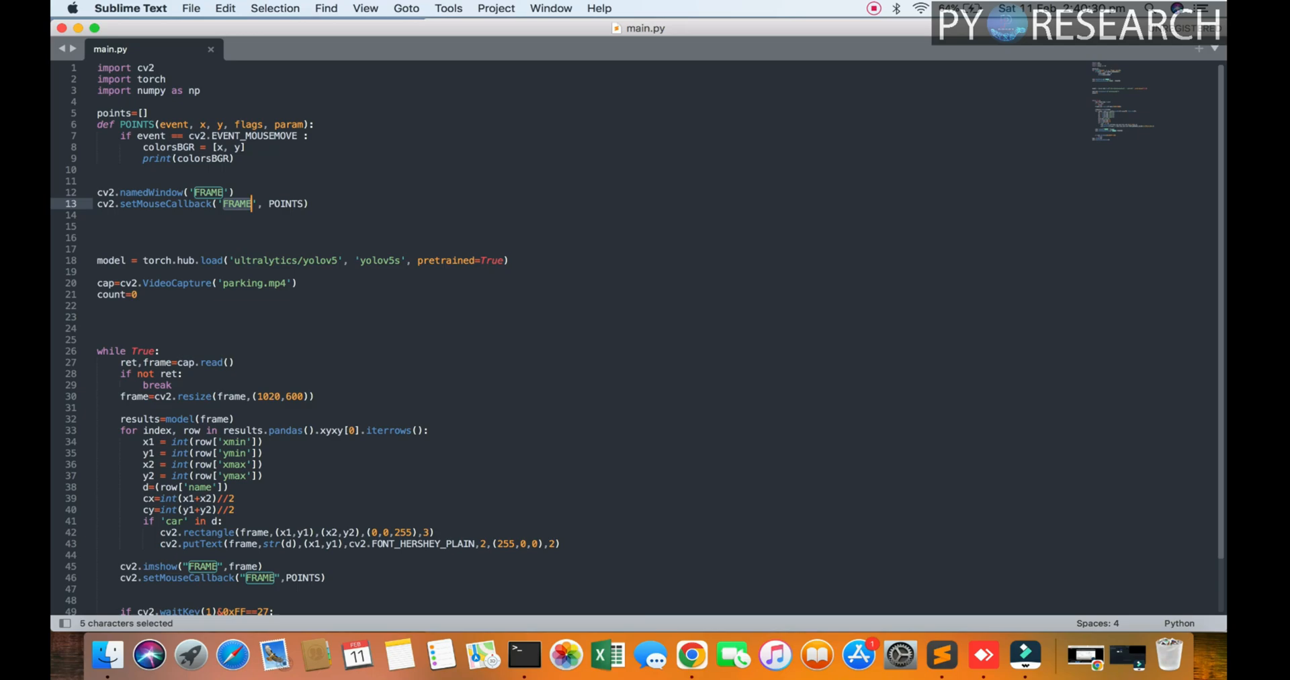
double_click(242, 282)
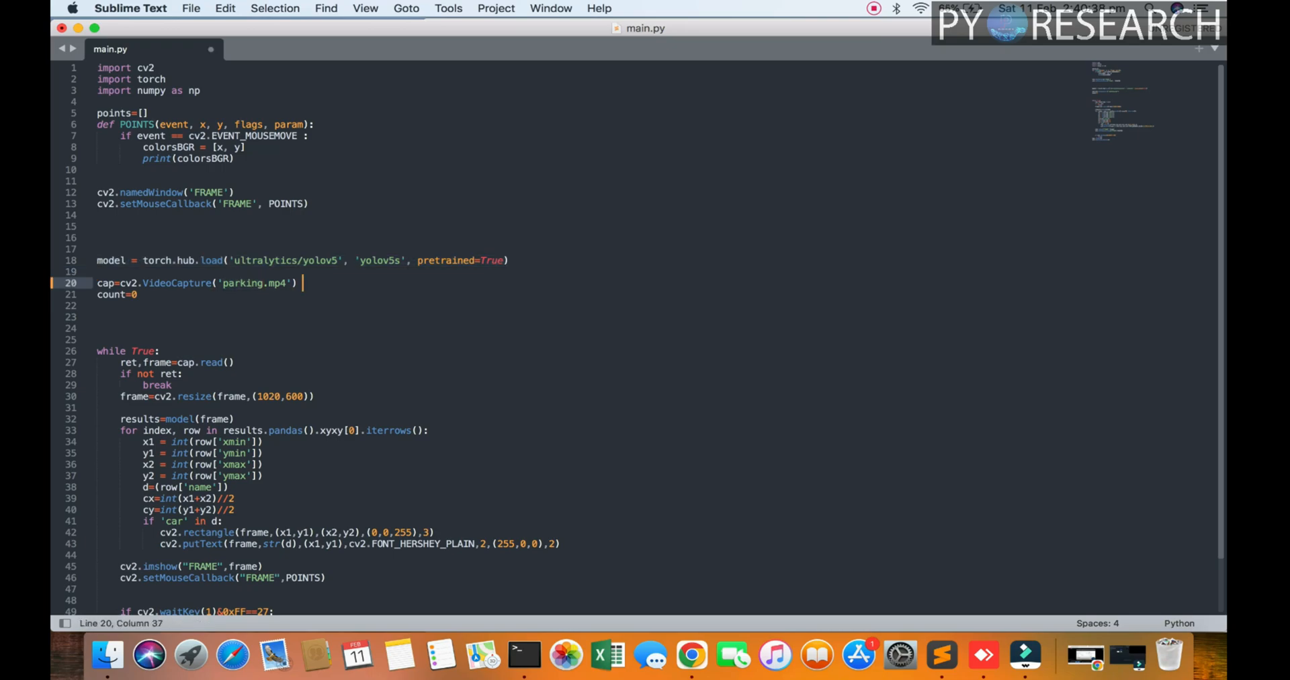
Add a '#0 #1' comment to the parking.mp4 capture line.
type("#")
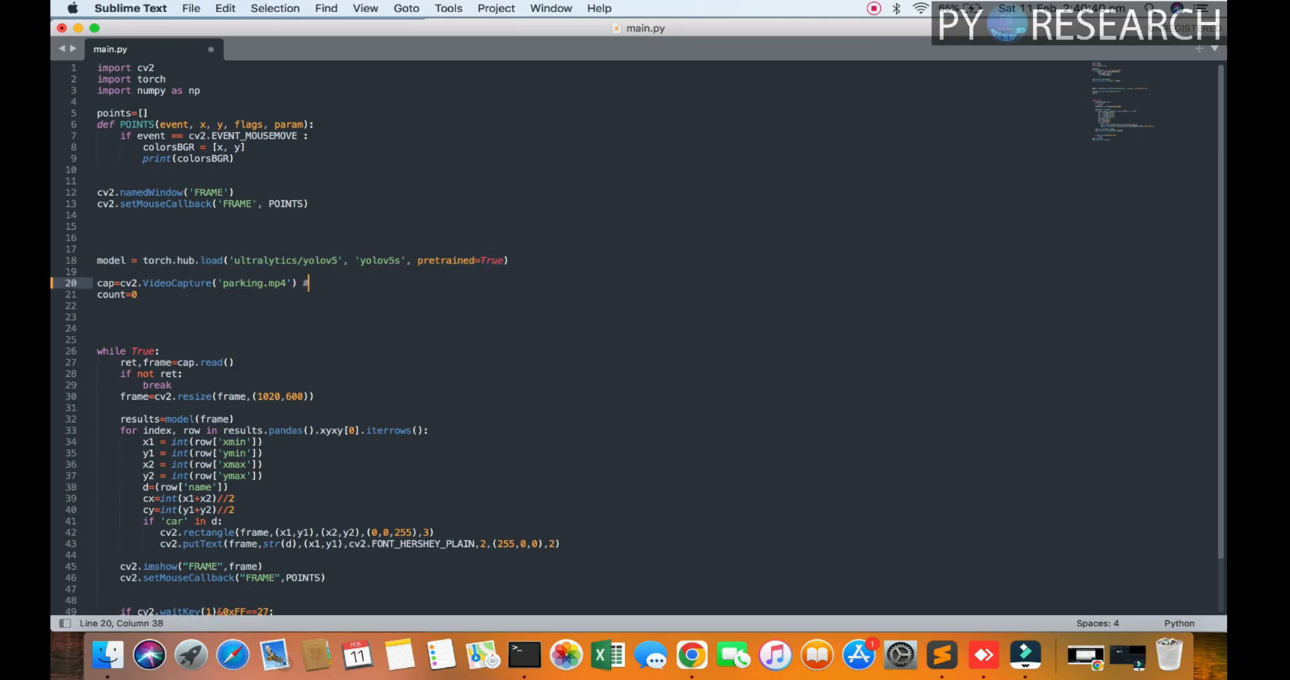
type("0")
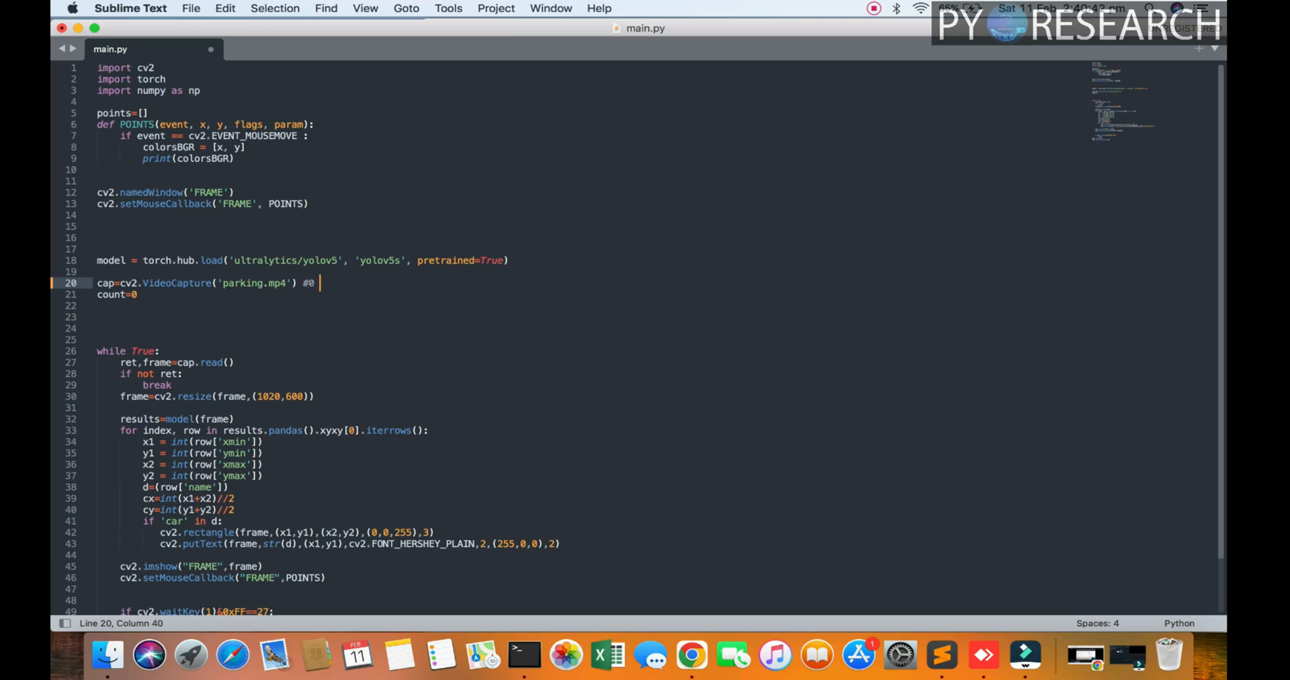
type("#1")
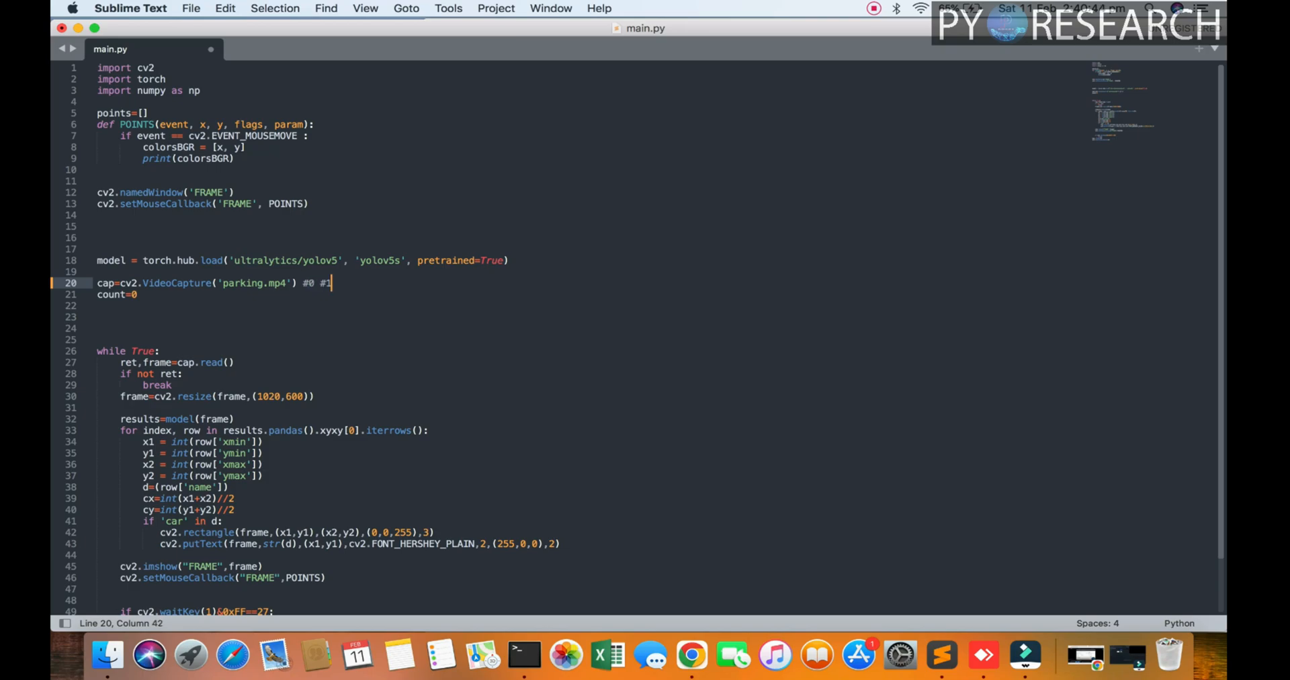
left_click(138, 294)
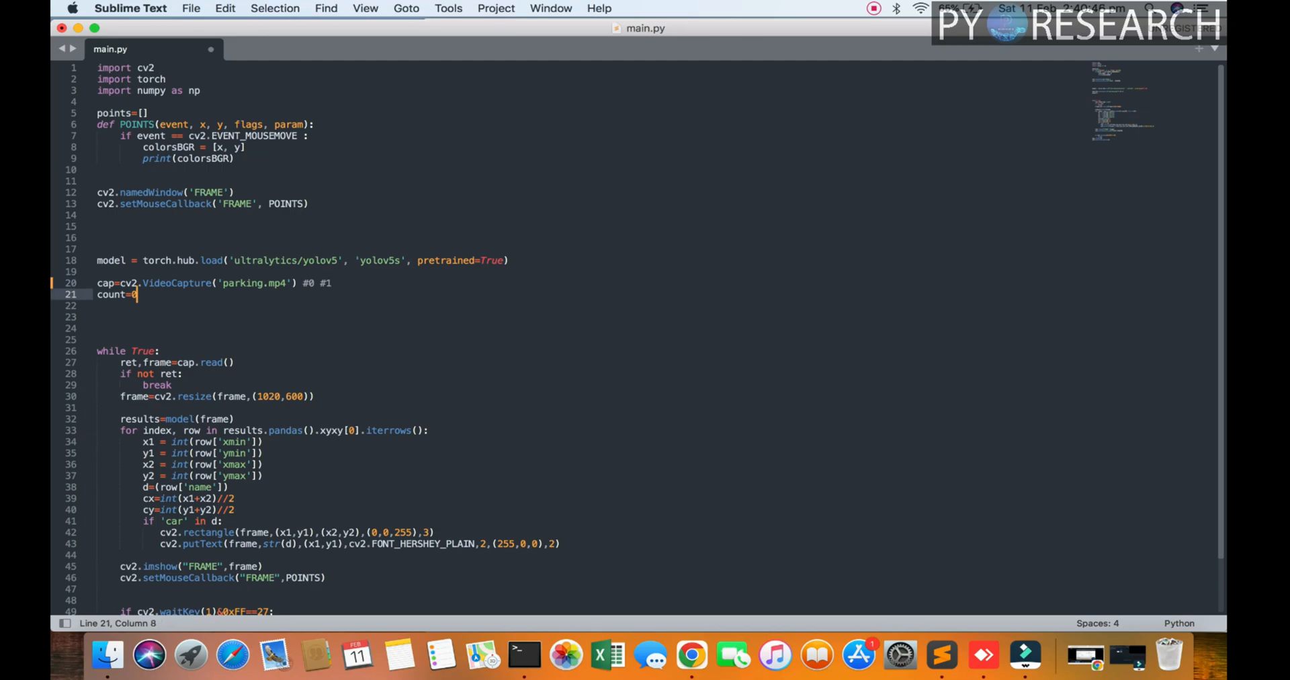
Look over the putText label call and mouse-callback setup, then bring up a Terminal window.
scroll("down", 3)
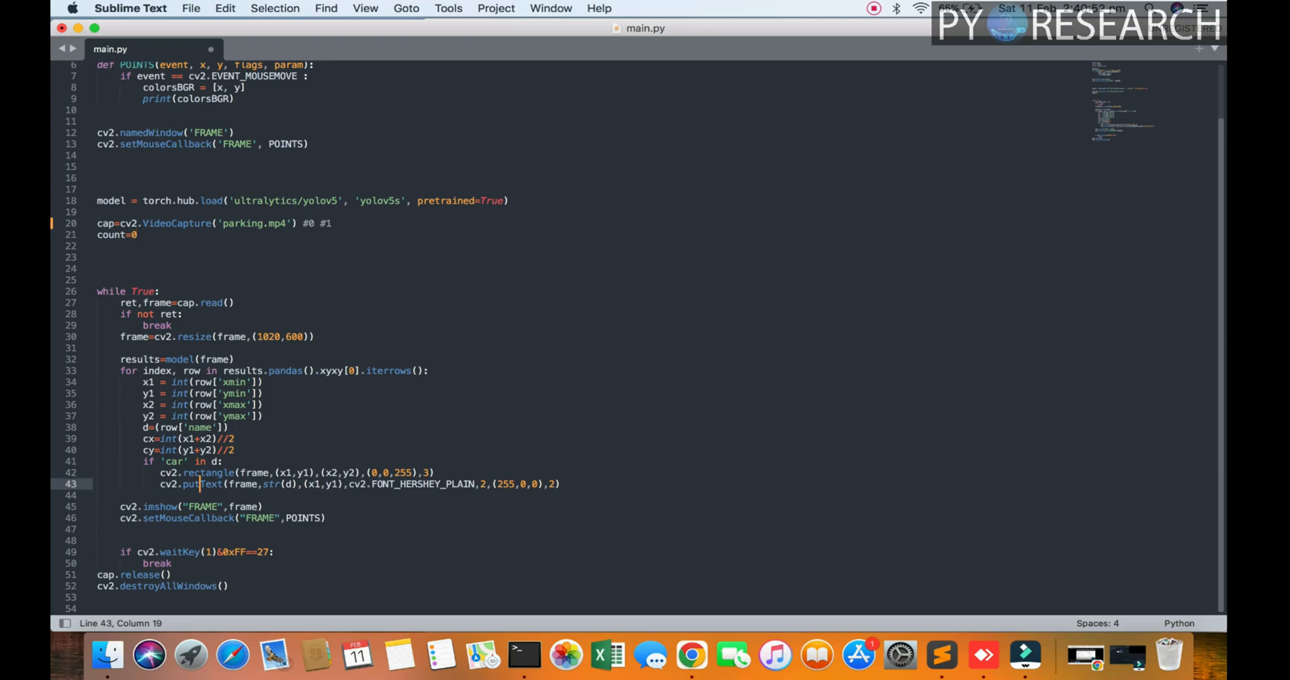
double_click(203, 483)
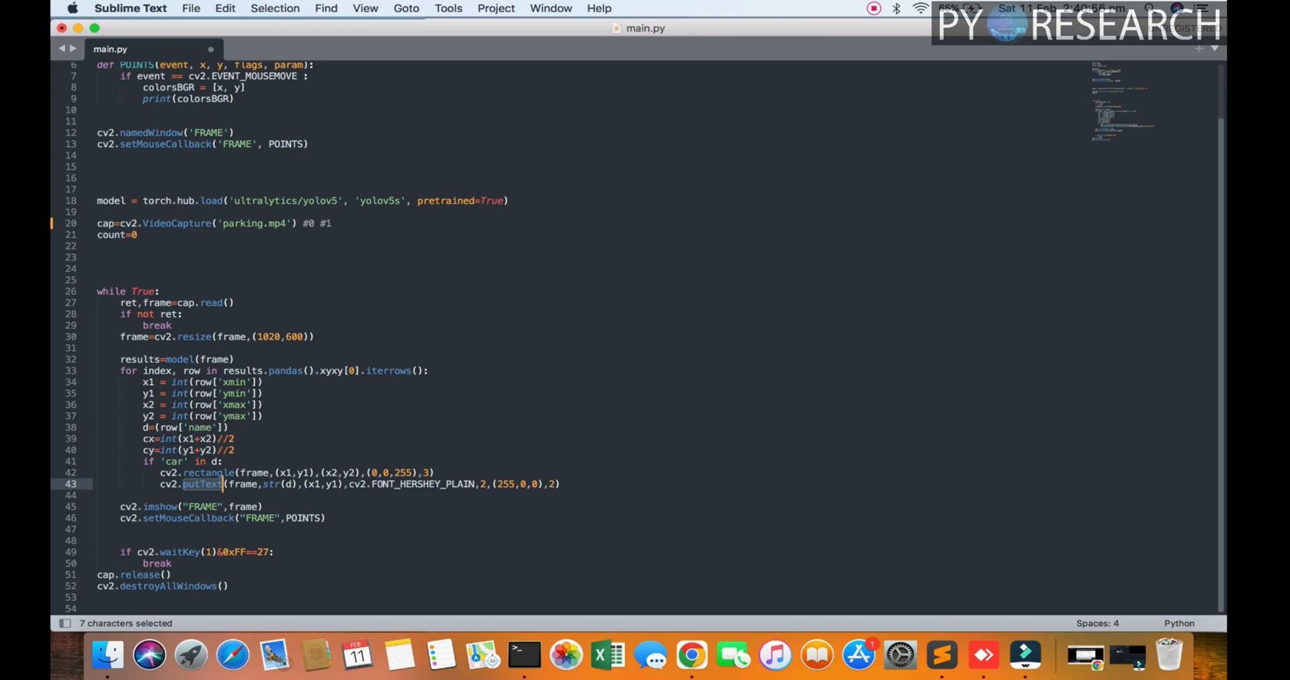
left_click(293, 144)
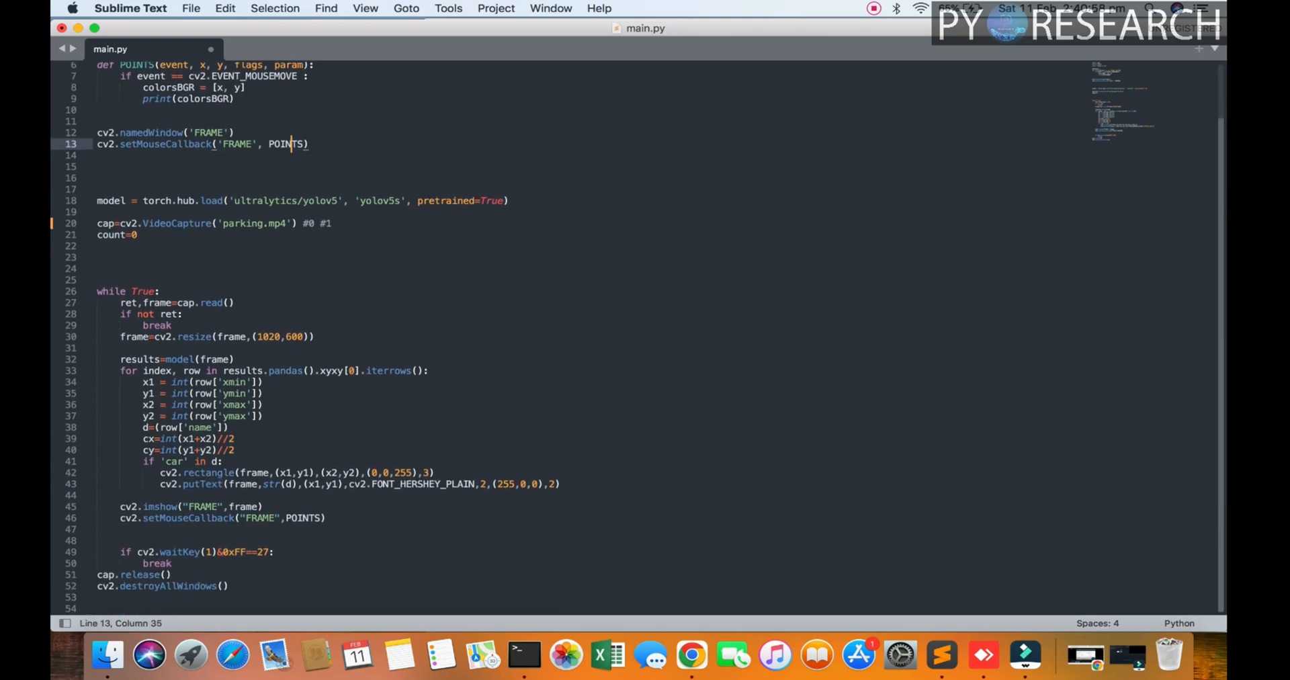
left_click(524, 656)
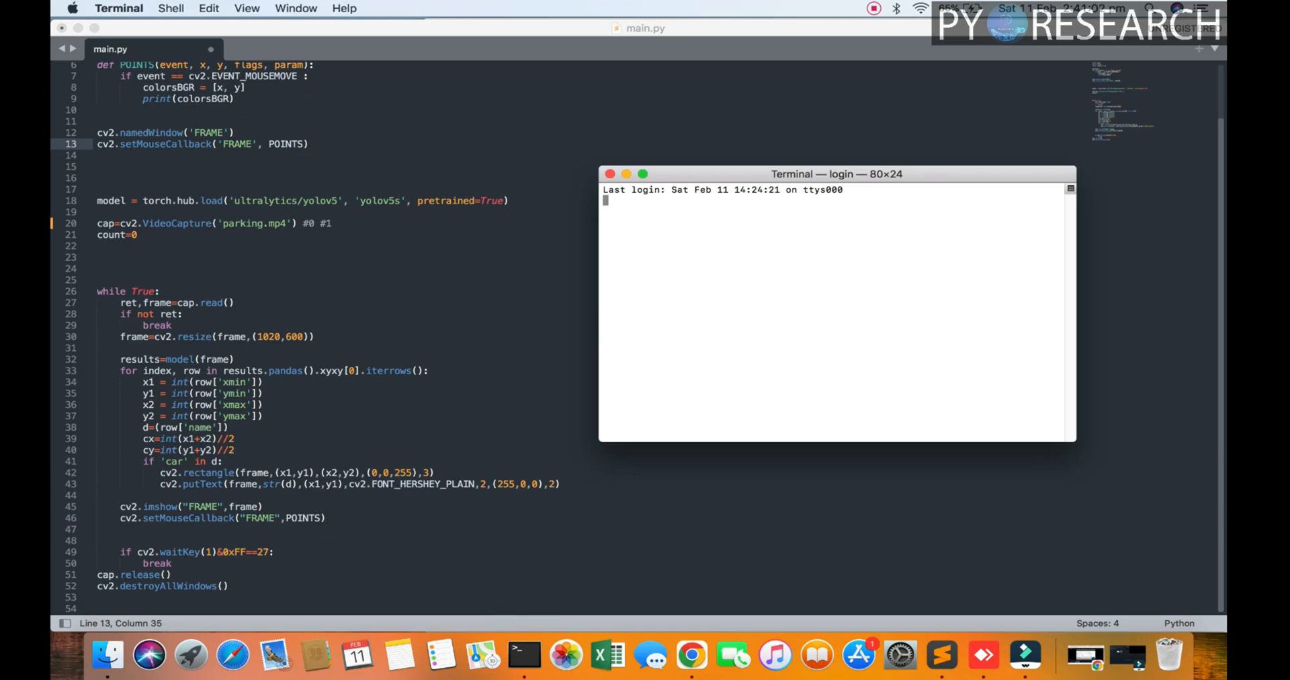
Change directory into the yolov5parkingcount-main folder using Tab completion.
type("cd D")
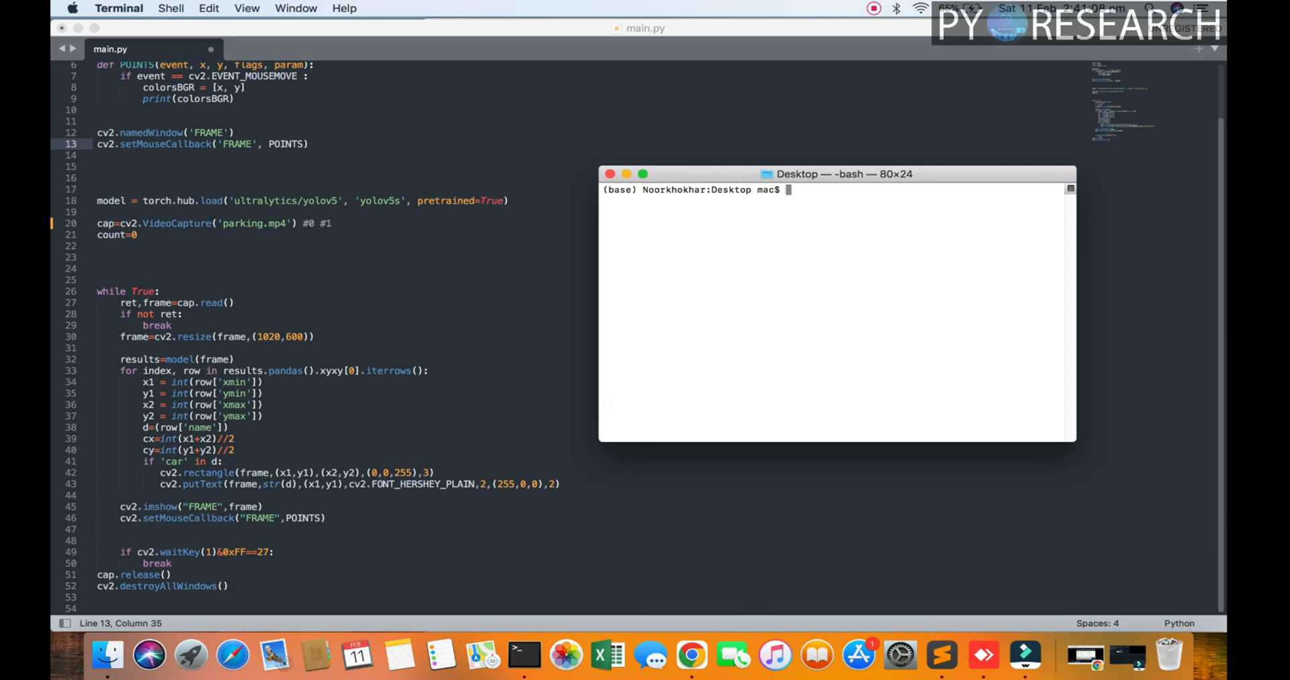
type("cd")
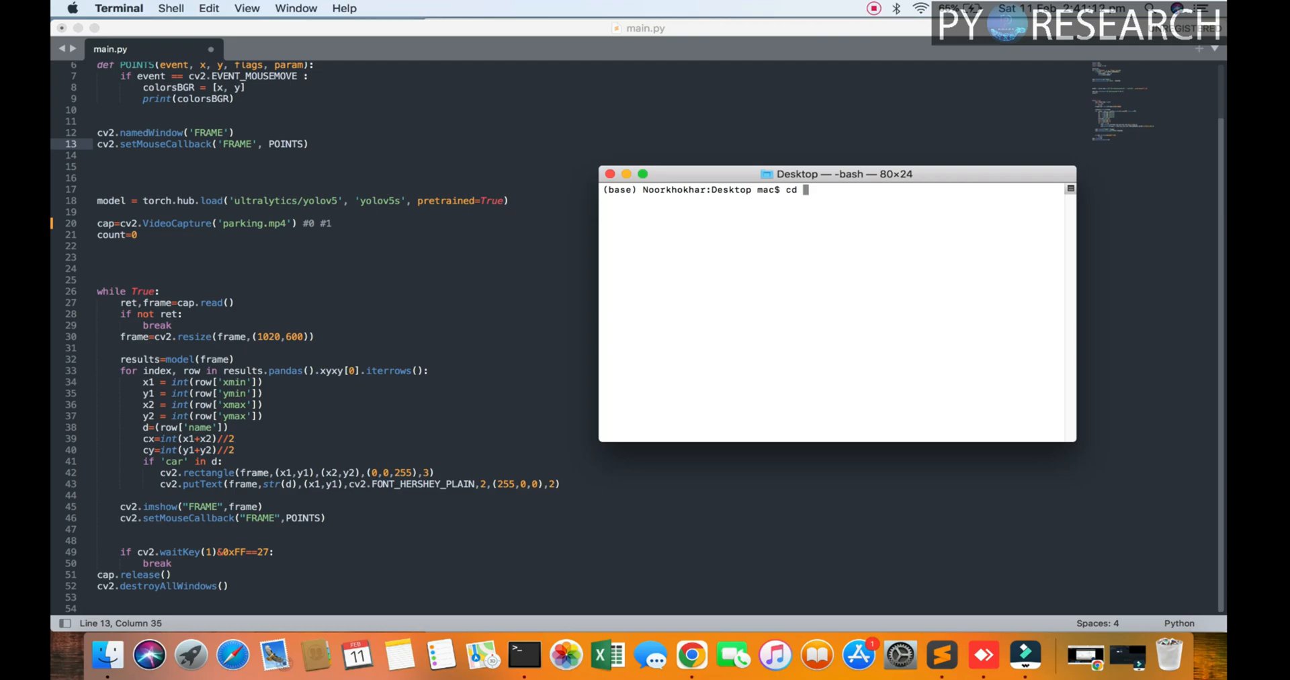
type("yolov5")
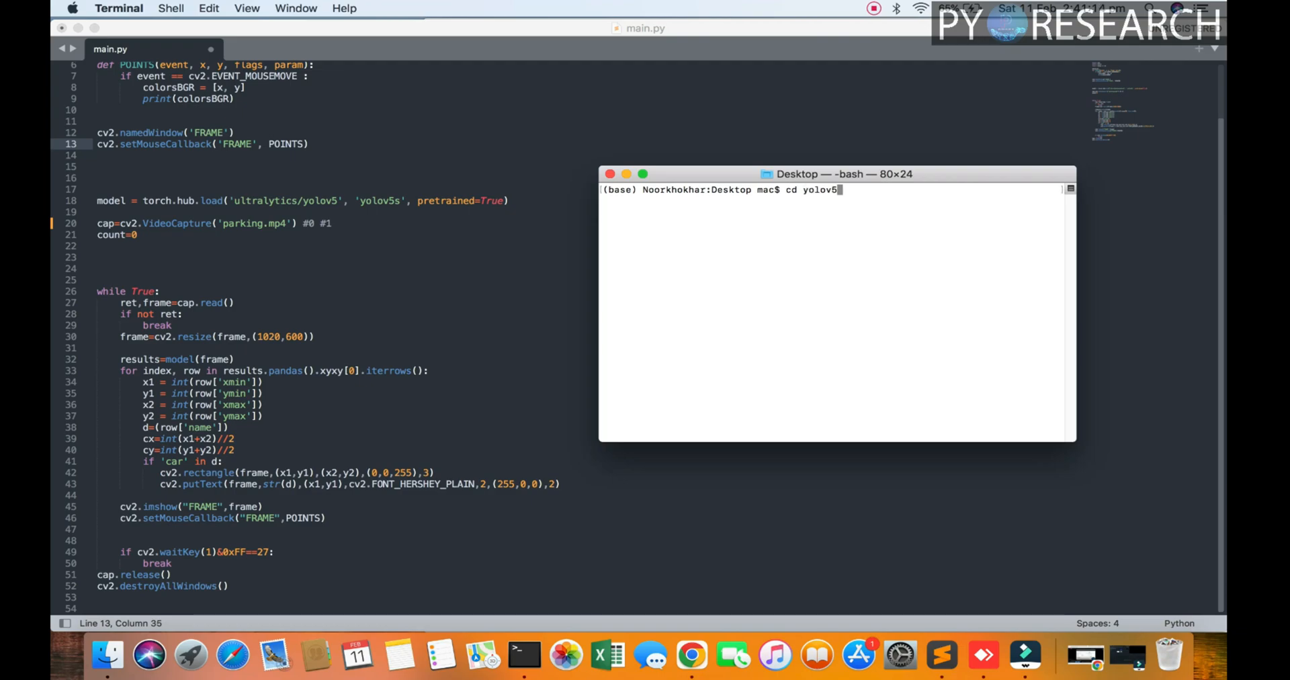
key("Tab")
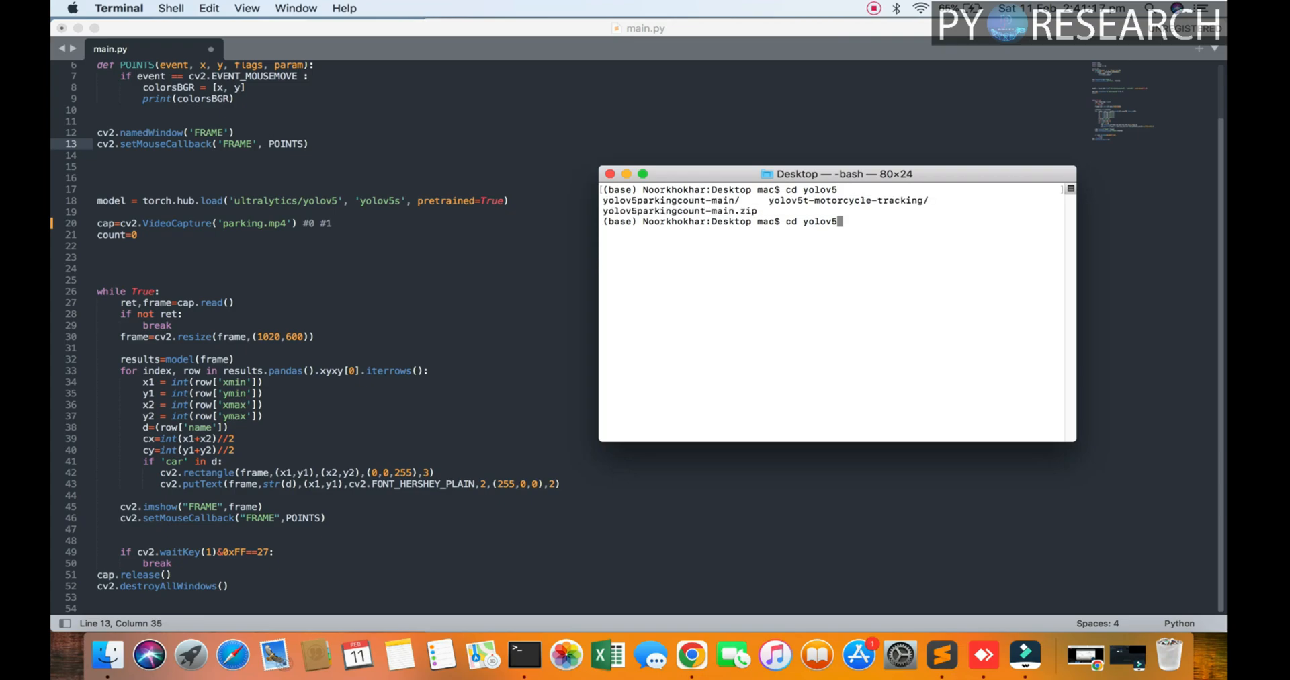
type("parkingcount-main")
key("Return")
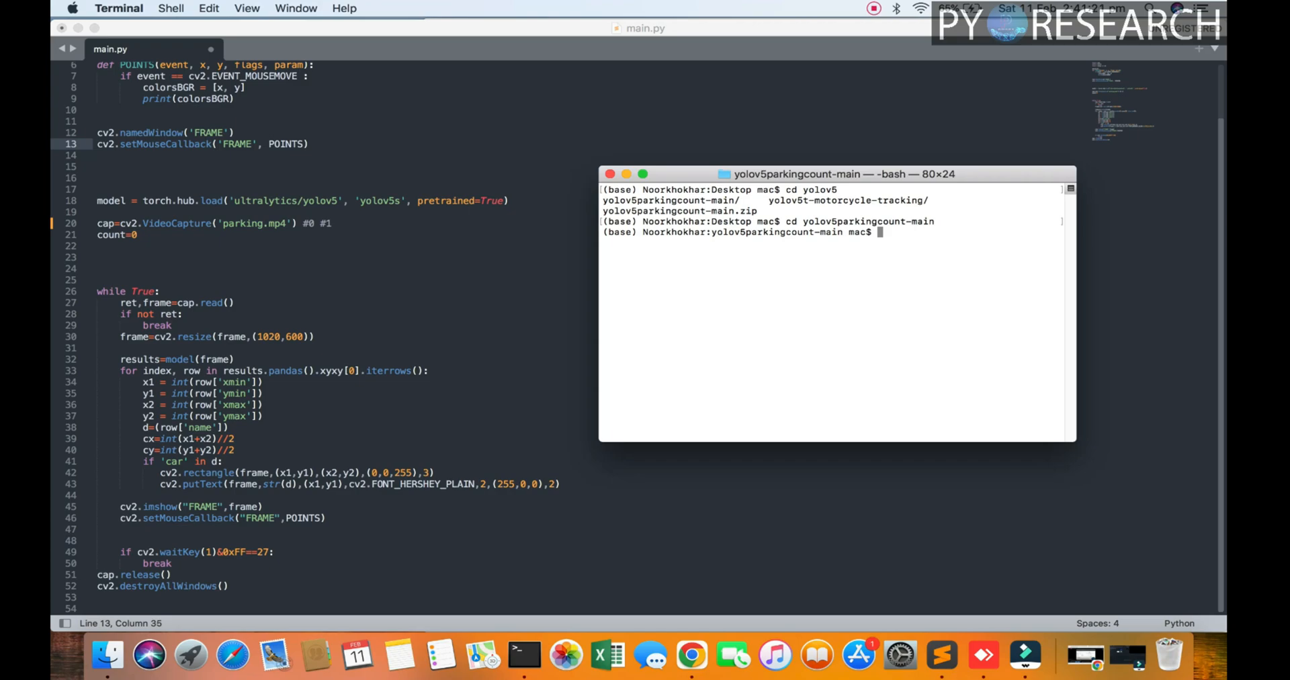
type("l")
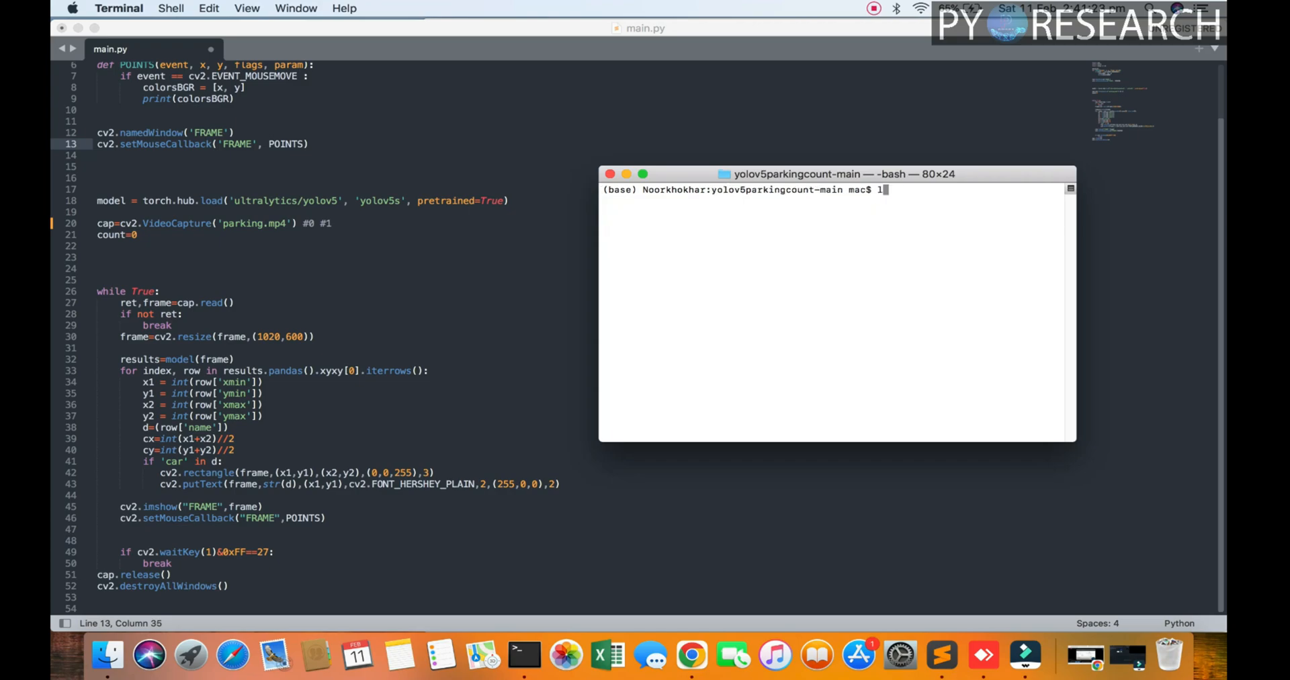
List the project files with ls, then exit the briefly started Python interpreter with quit().
key("Return")
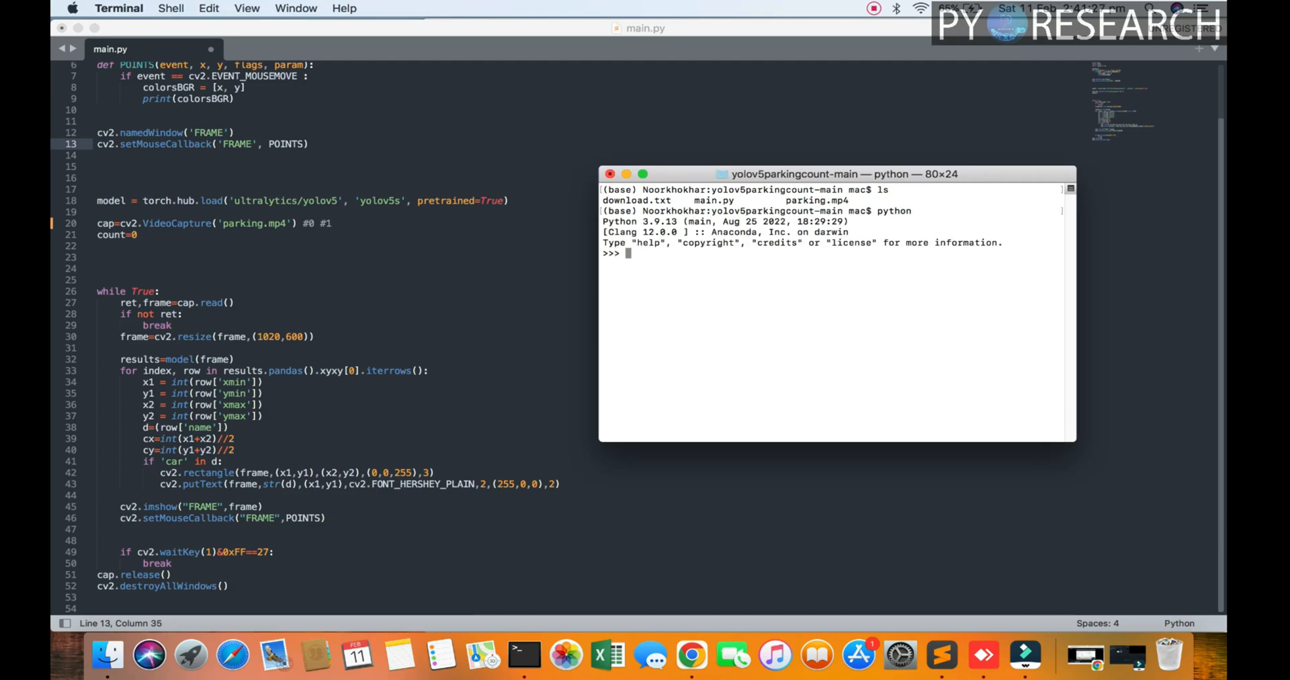
type("quit(")
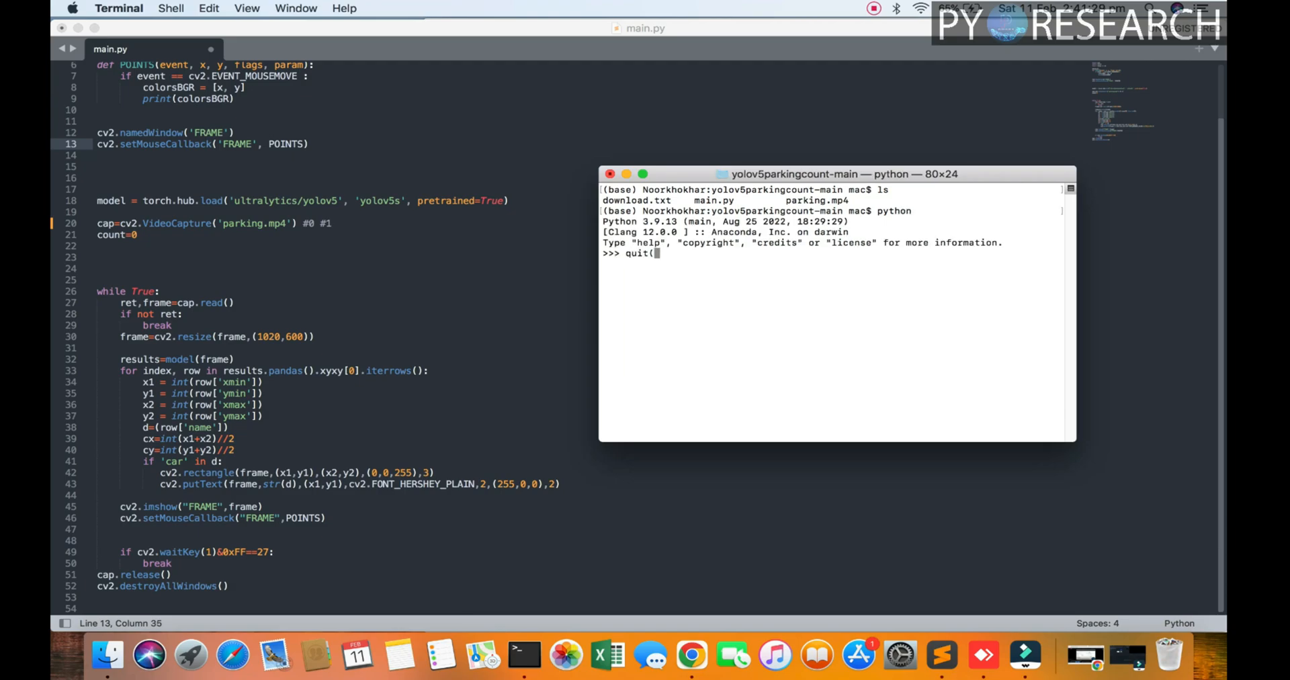
key("Return")
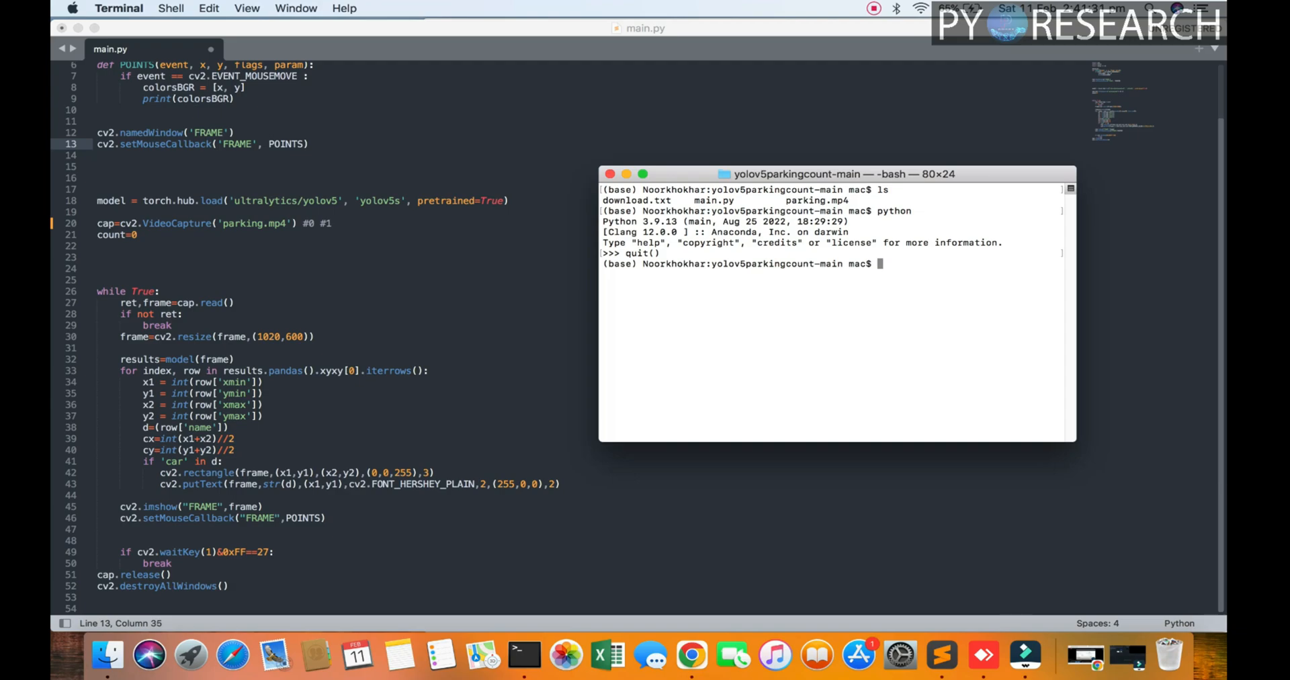
Launch python main.py to run the parking-count detector.
type("pytho")
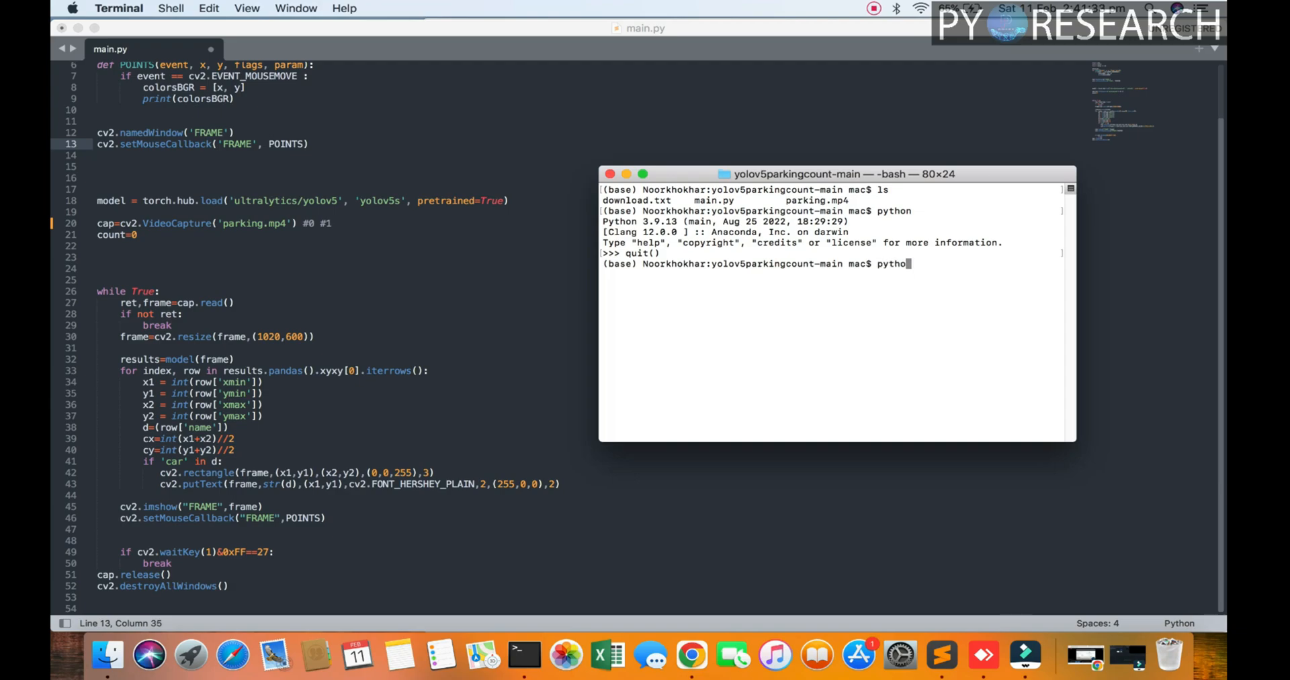
type("main.py")
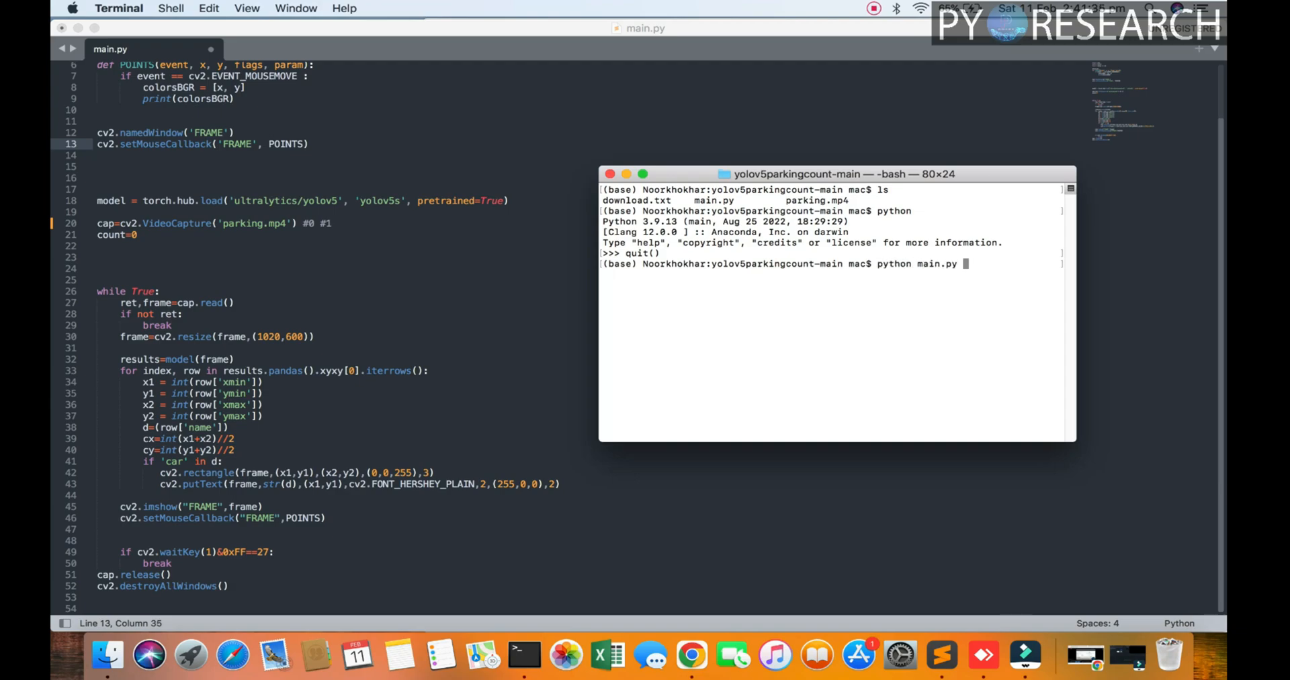
key("return")
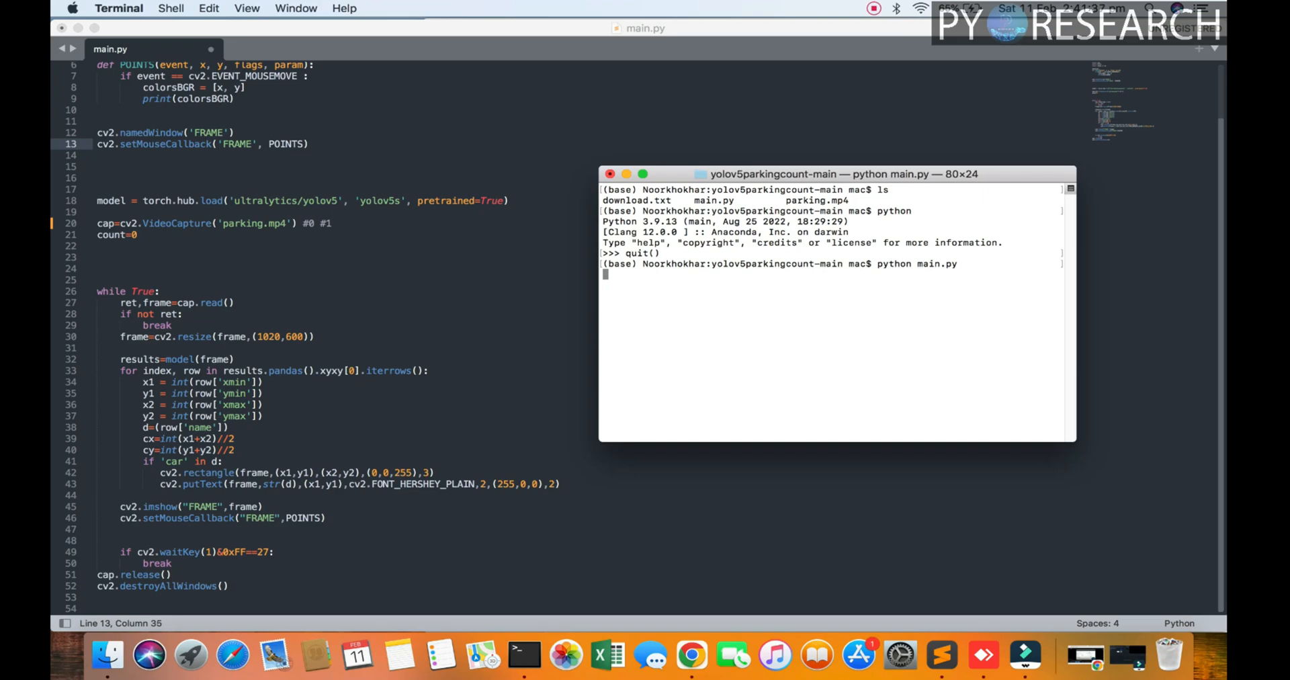